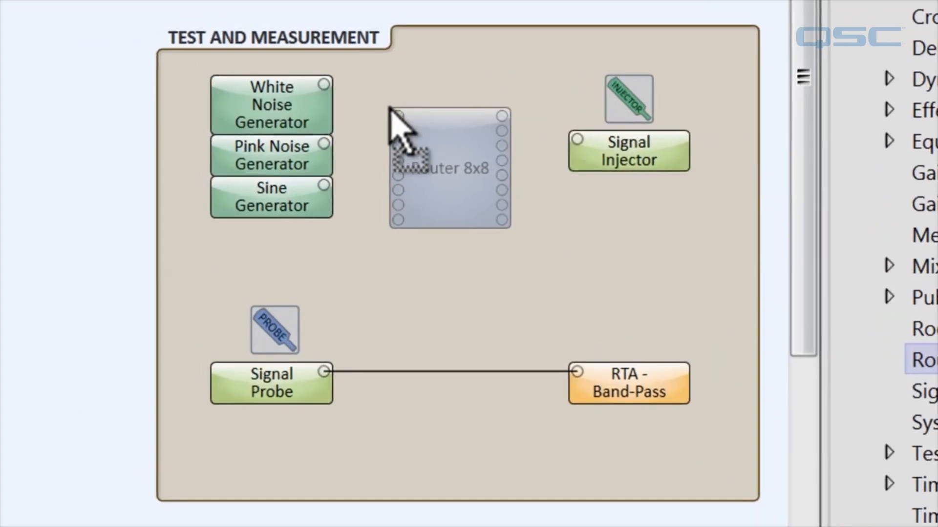
# Step: Place a 4x1 router in the test section and route input 1 to the Signal Injector output
pyautogui.click(451, 165)
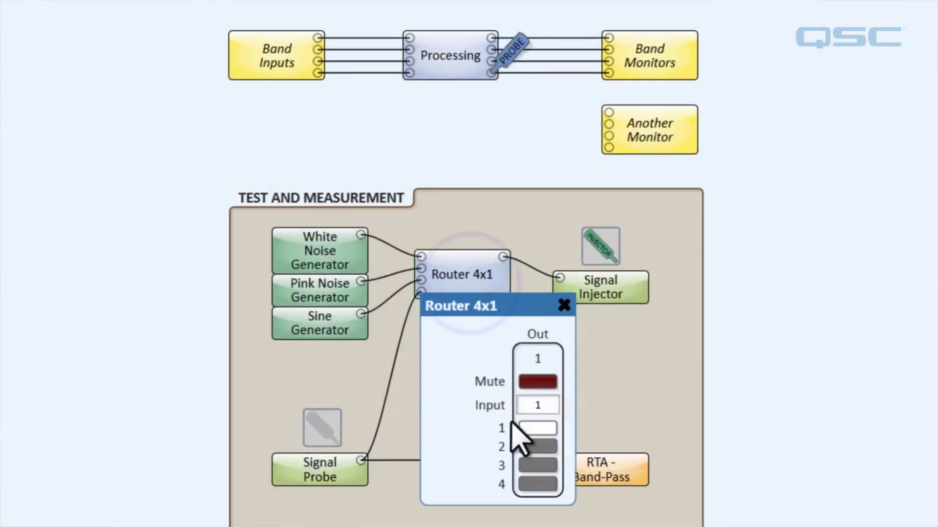
pyautogui.click(536, 483)
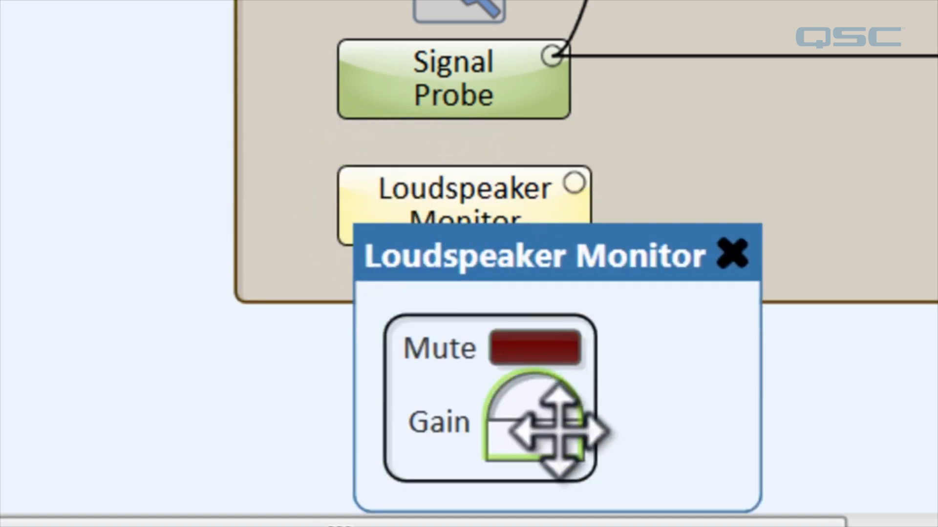
# Step: Add a Loudspeaker Monitor to the section and bring up its control panel
pyautogui.click(733, 254)
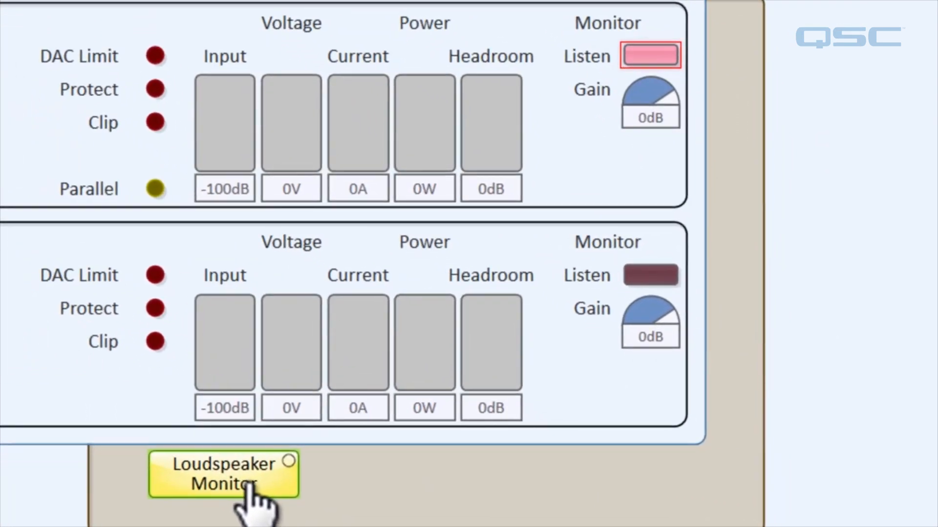
pyautogui.moveTo(649, 275)
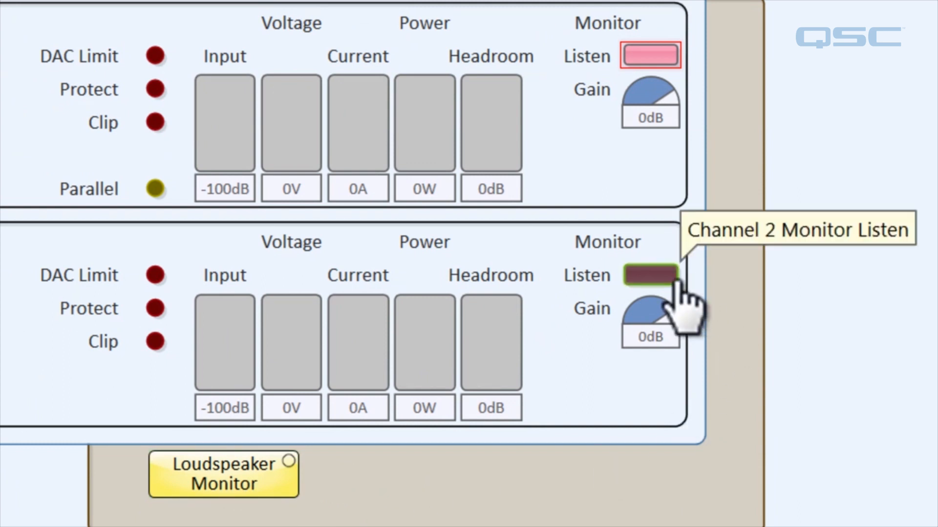
# Step: Listen to loudspeaker channel 2, then return monitoring to channel 1
pyautogui.click(650, 55)
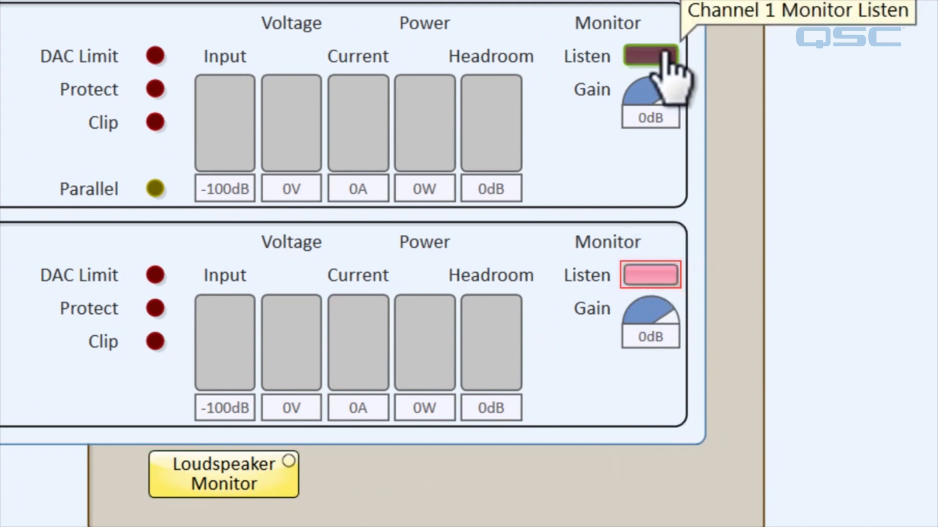
pyautogui.click(650, 55)
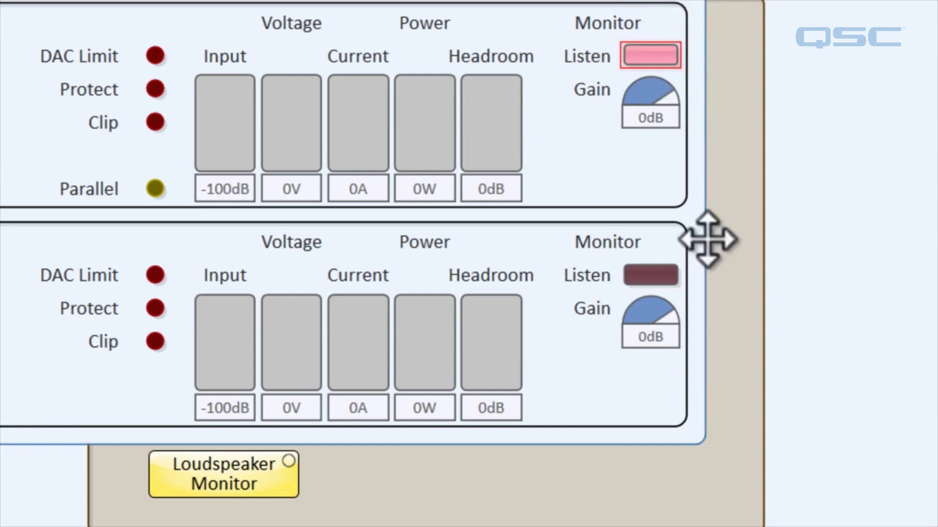
pyautogui.click(650, 275)
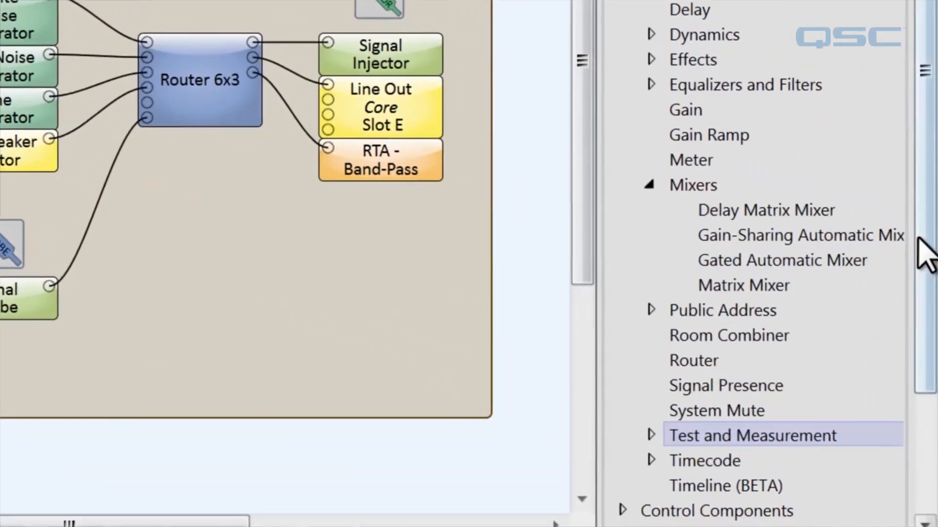
# Step: Add an IO Monitor set to MainStage, device StageRight, channel Slot D Line Out Output 2
pyautogui.click(651, 435)
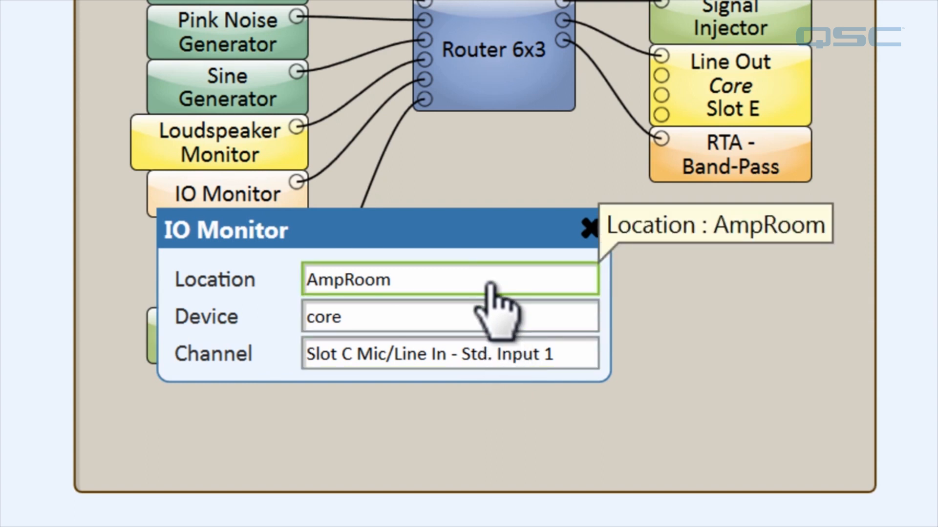
pyautogui.click(448, 279)
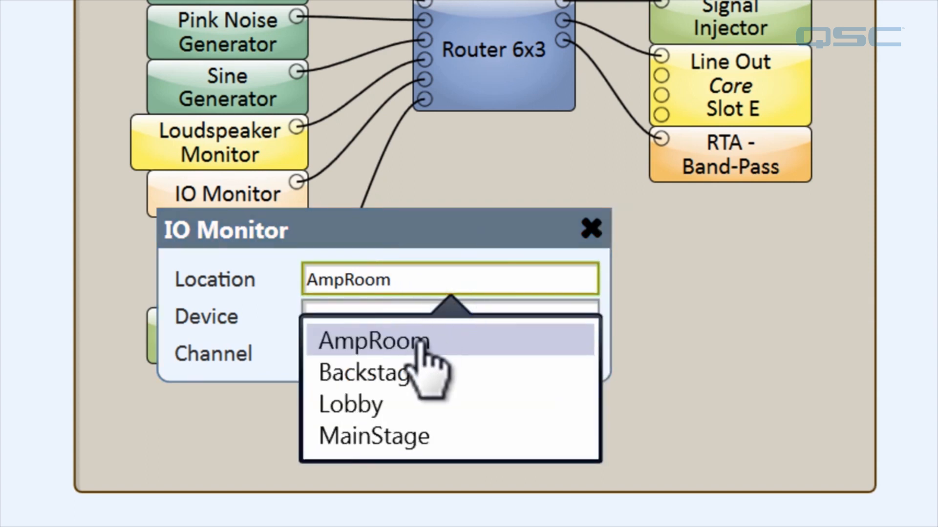
pyautogui.moveTo(374, 435)
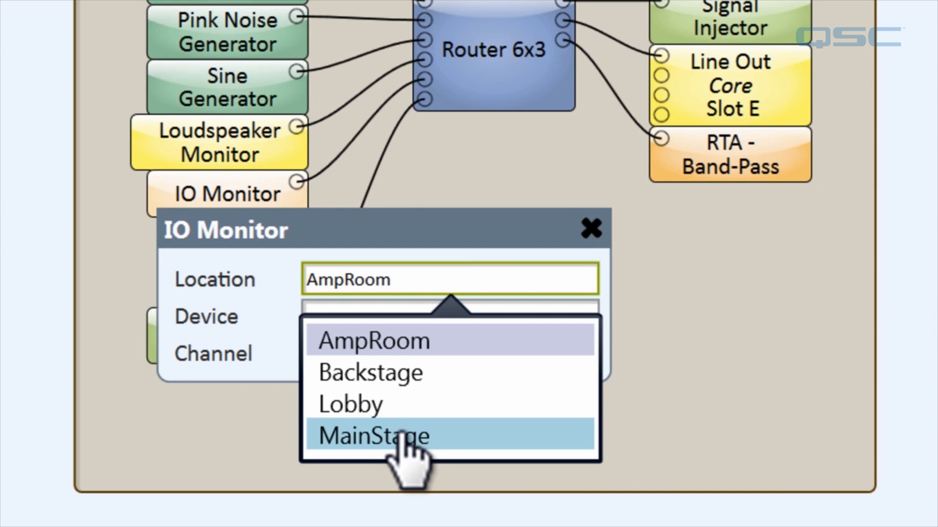
pyautogui.click(373, 435)
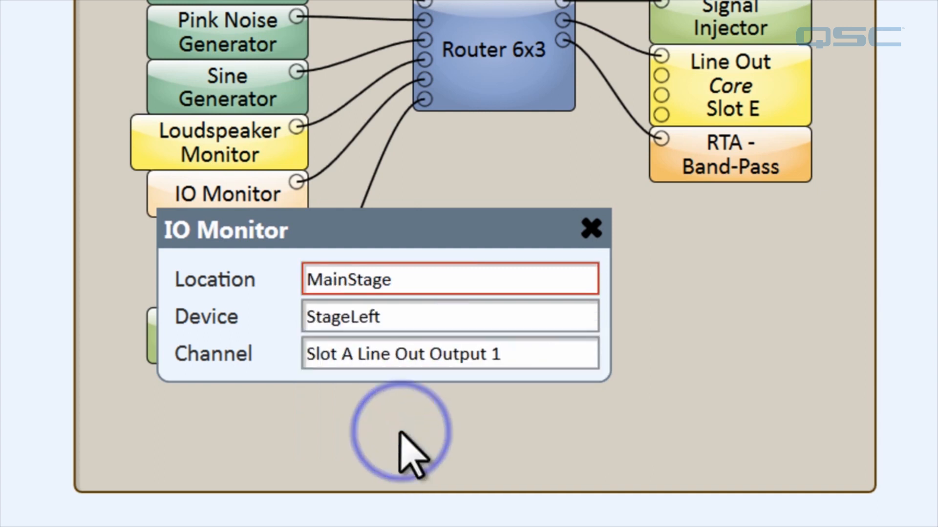
pyautogui.click(450, 316)
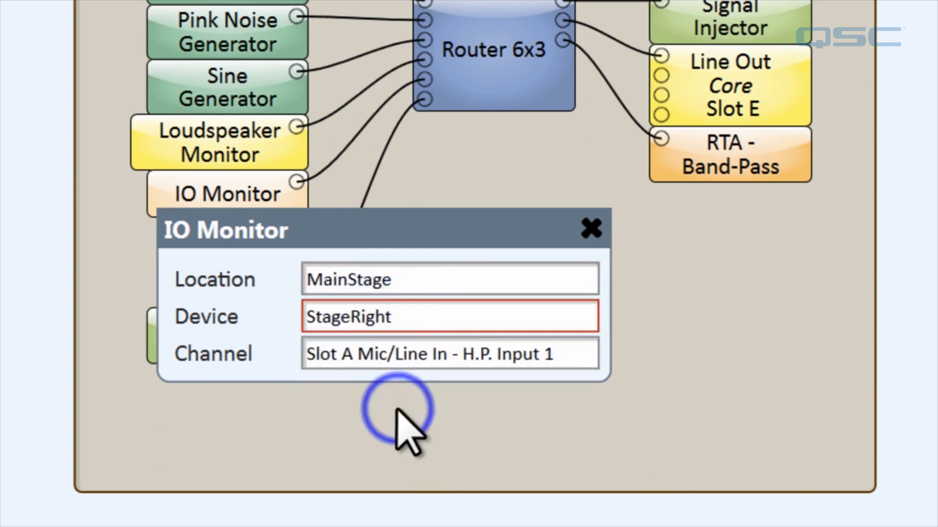
pyautogui.click(449, 353)
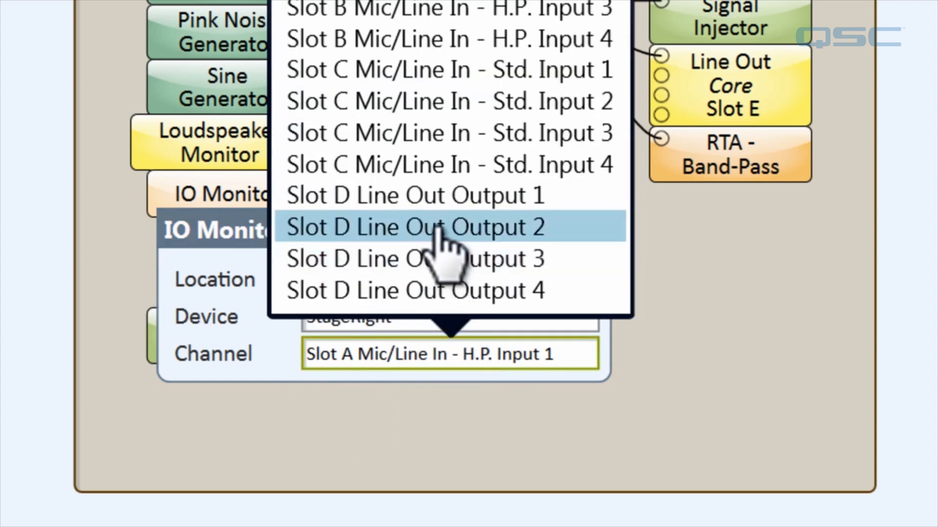
pyautogui.click(414, 195)
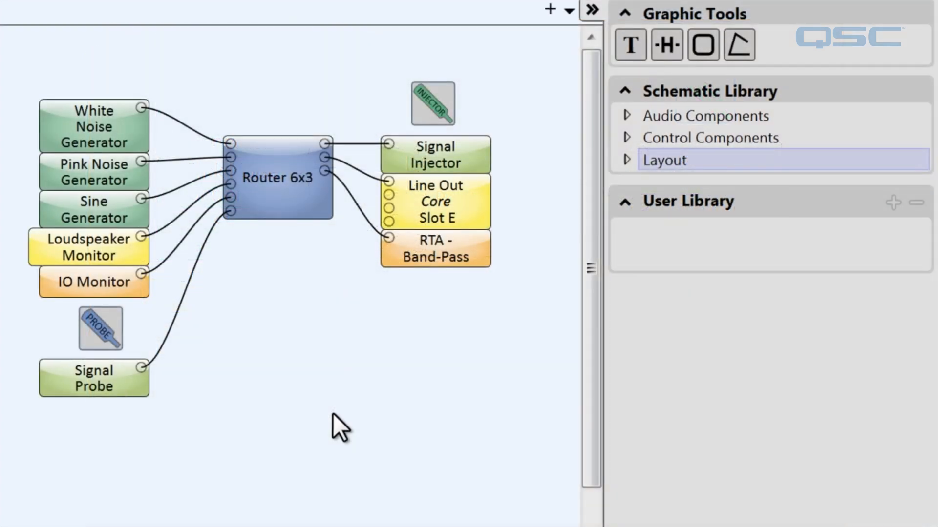
pyautogui.moveTo(709, 251)
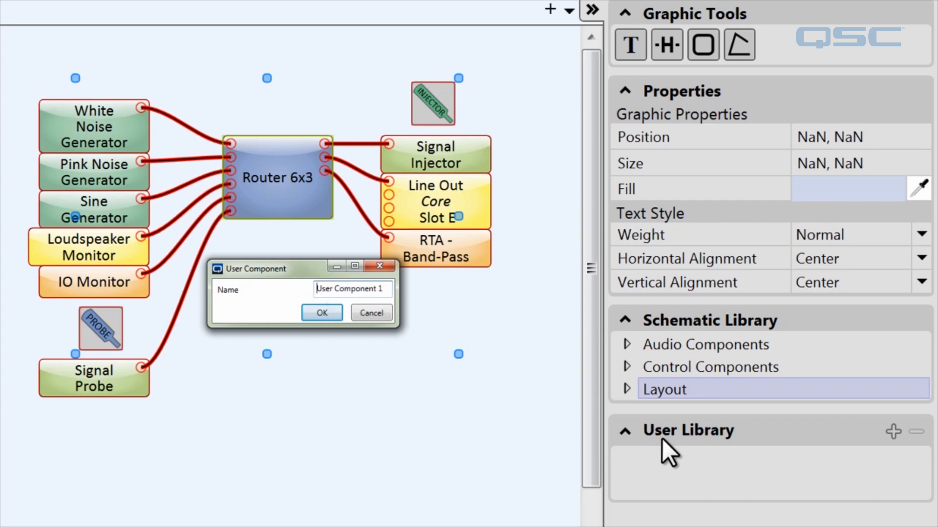
# Step: Name the new User Library item 'Test and Measurements' and confirm
pyautogui.write('Test and Me')
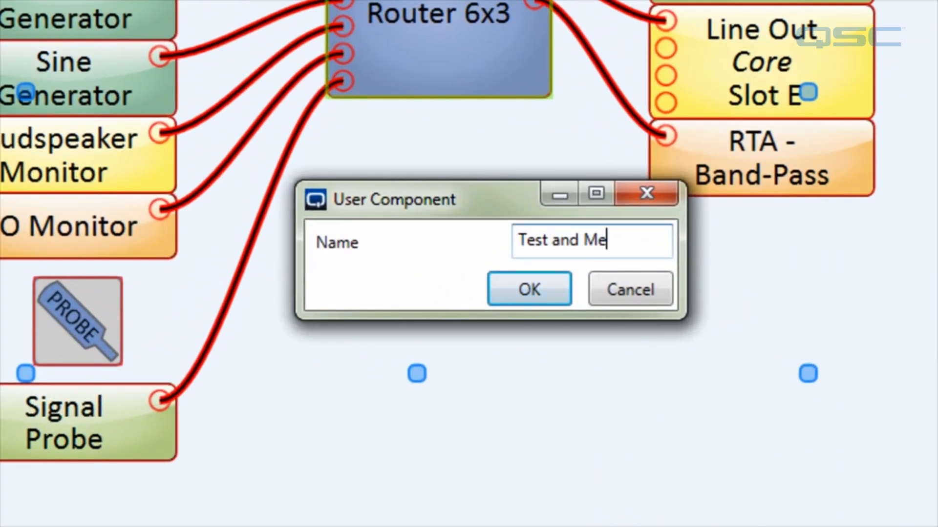
pyautogui.write('asurements')
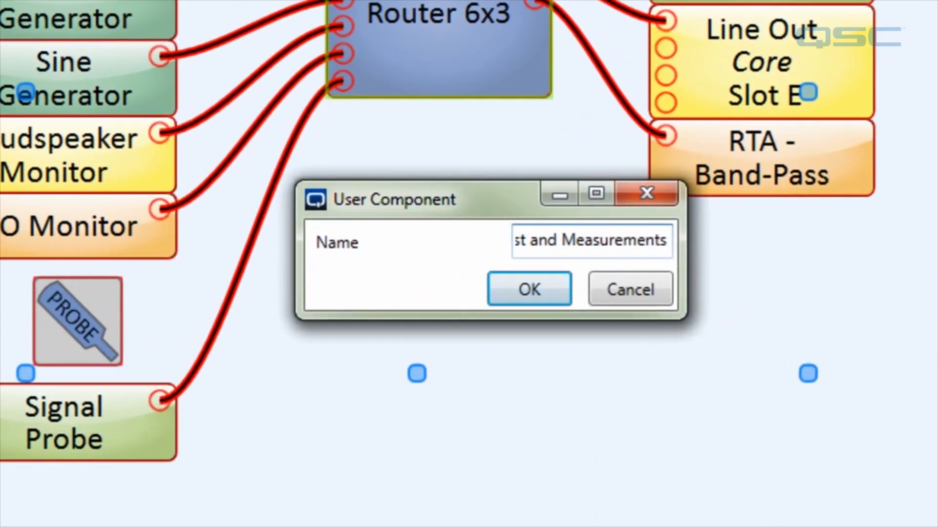
pyautogui.click(529, 289)
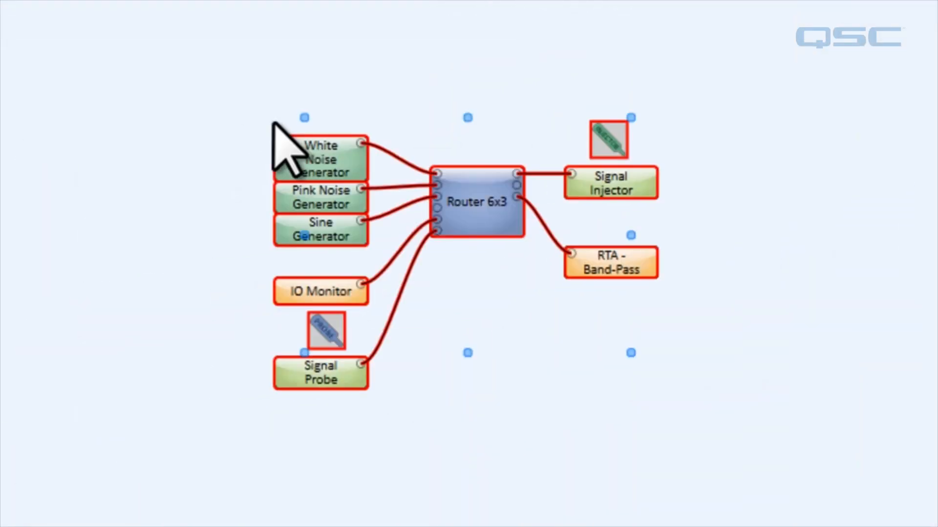
# Step: Place the Test and Measurements user component on the schematic and deselect it
pyautogui.click(206, 138)
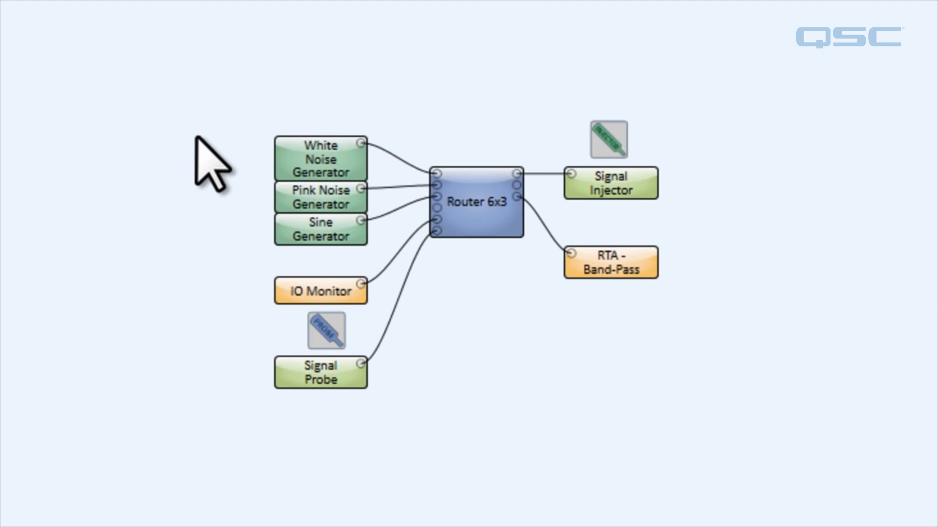
pyautogui.click(34, 42)
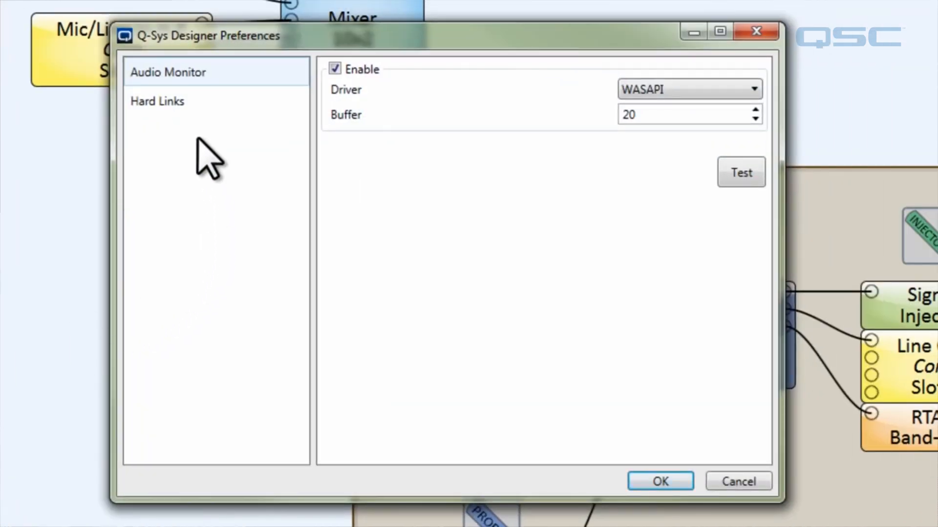
# Step: Add a new hard link in Preferences with IP address 192.168.255 entered so far
pyautogui.click(157, 101)
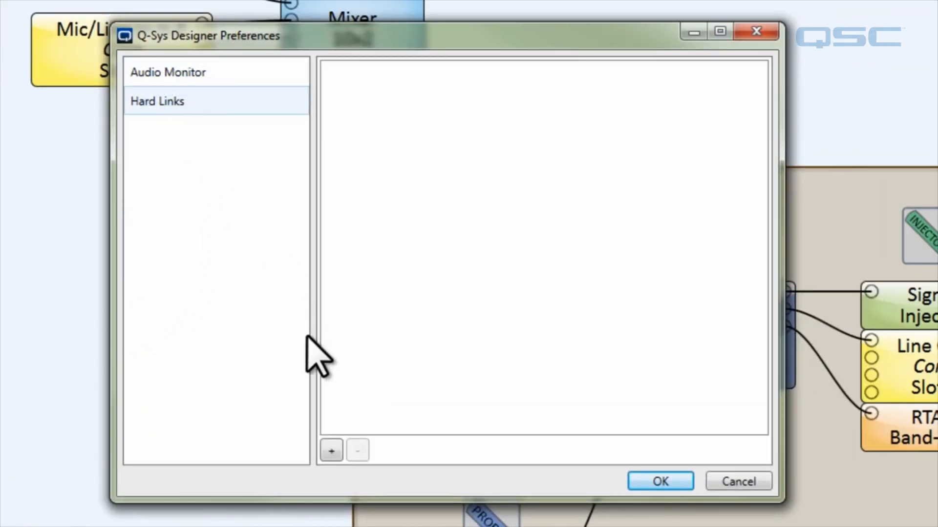
pyautogui.click(331, 450)
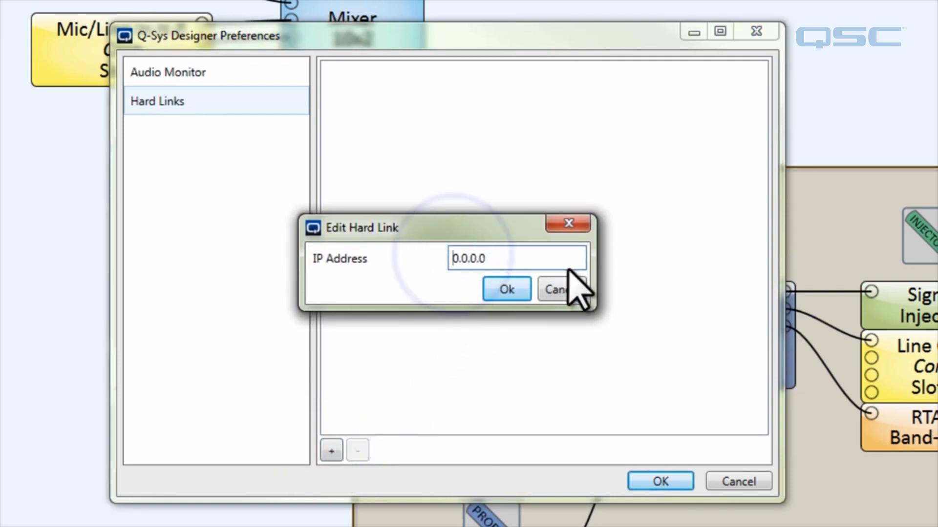
pyautogui.write('192')
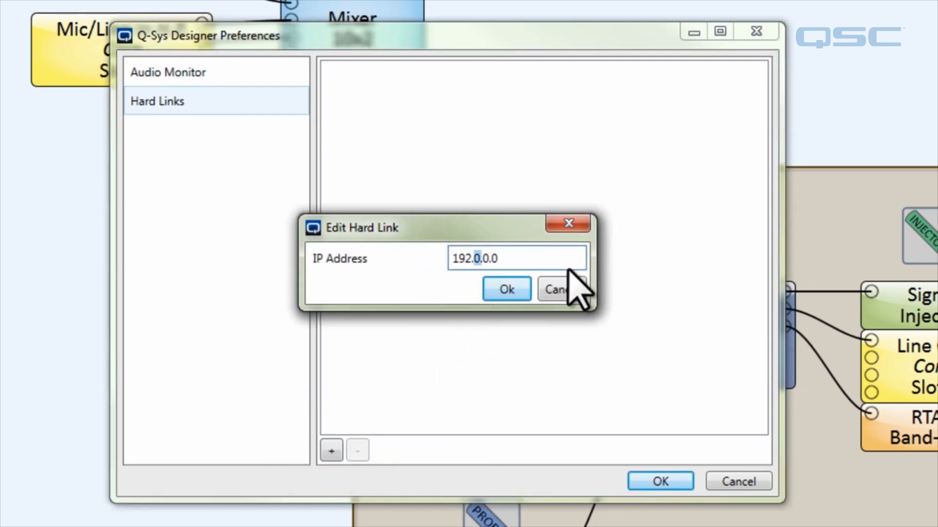
pyautogui.write('168')
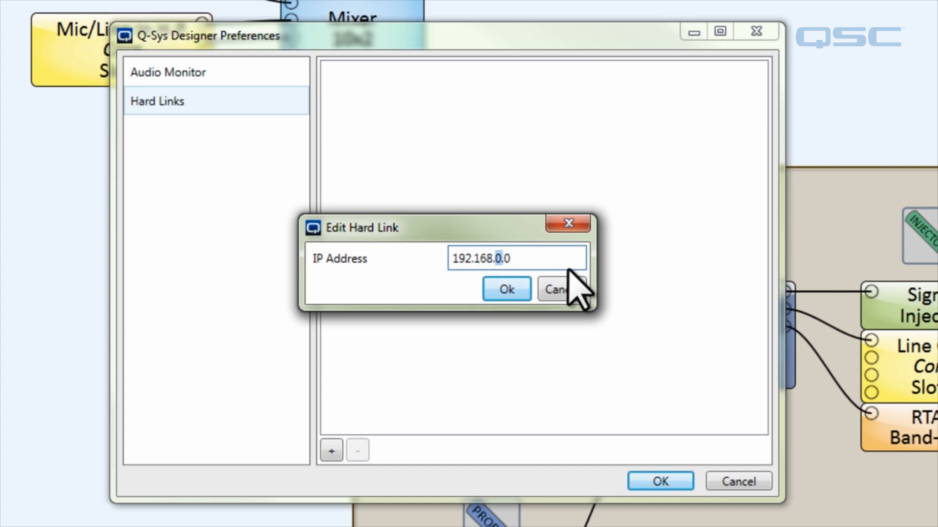
pyautogui.write('255')
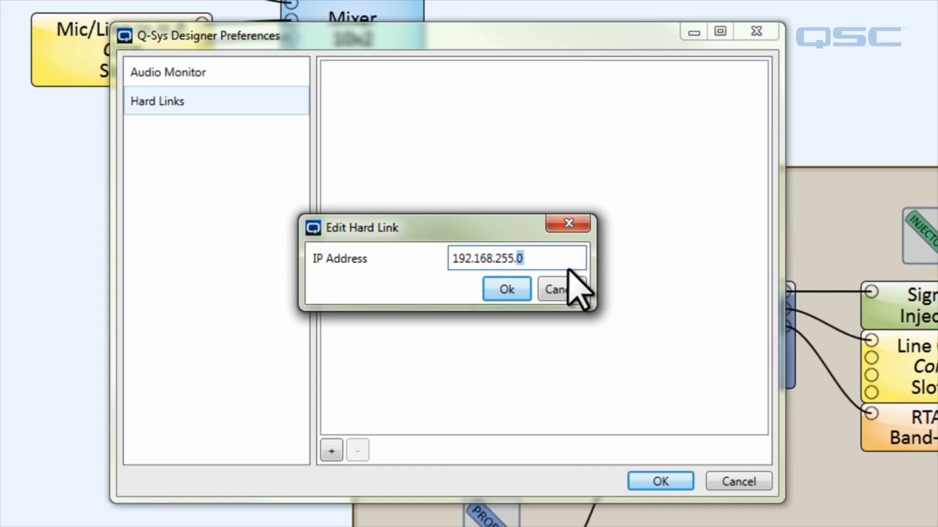